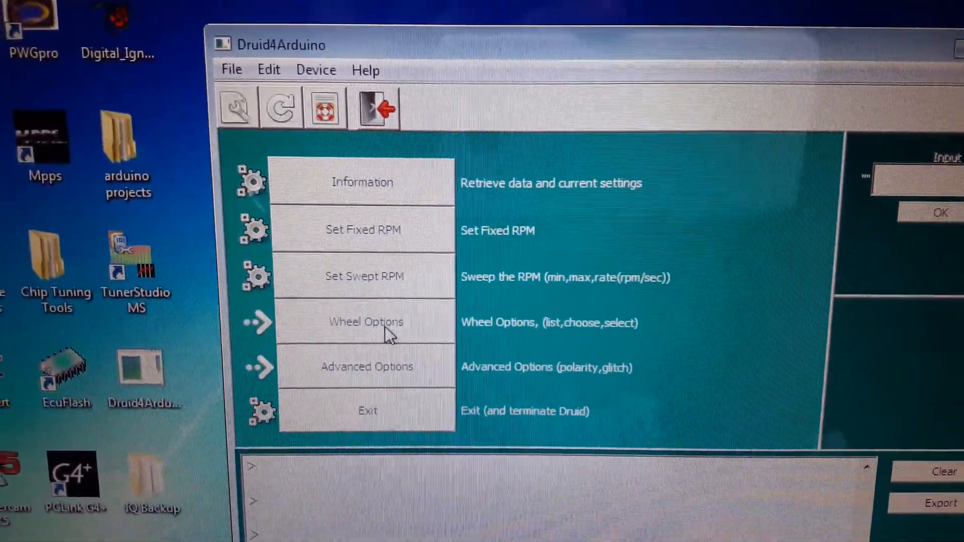
List all wheel patterns in the output log, clearing it once and listing again.
click(366, 321)
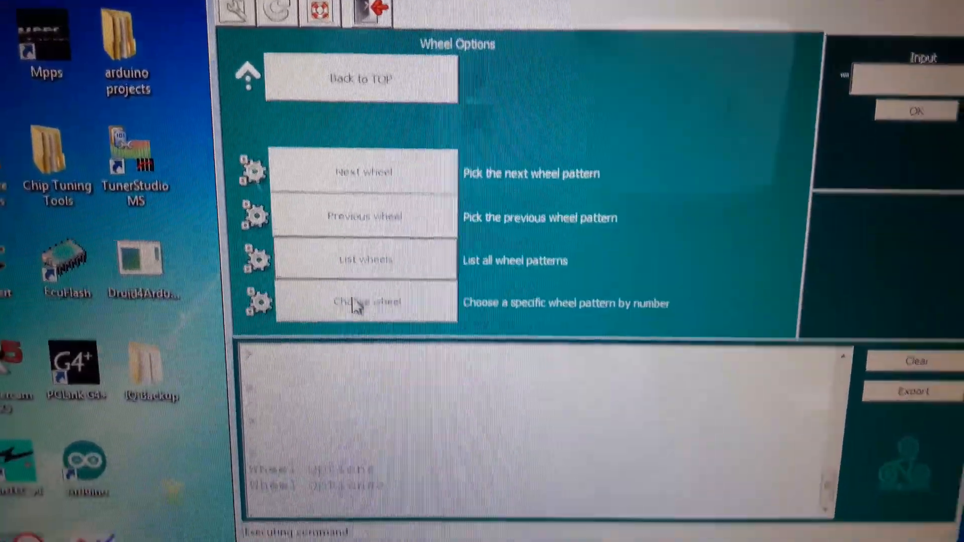
click(366, 259)
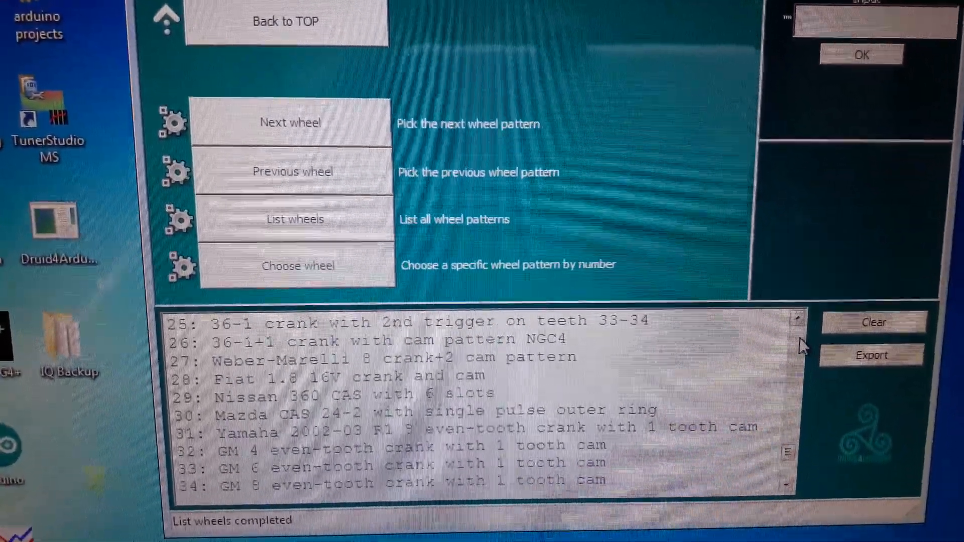
click(864, 325)
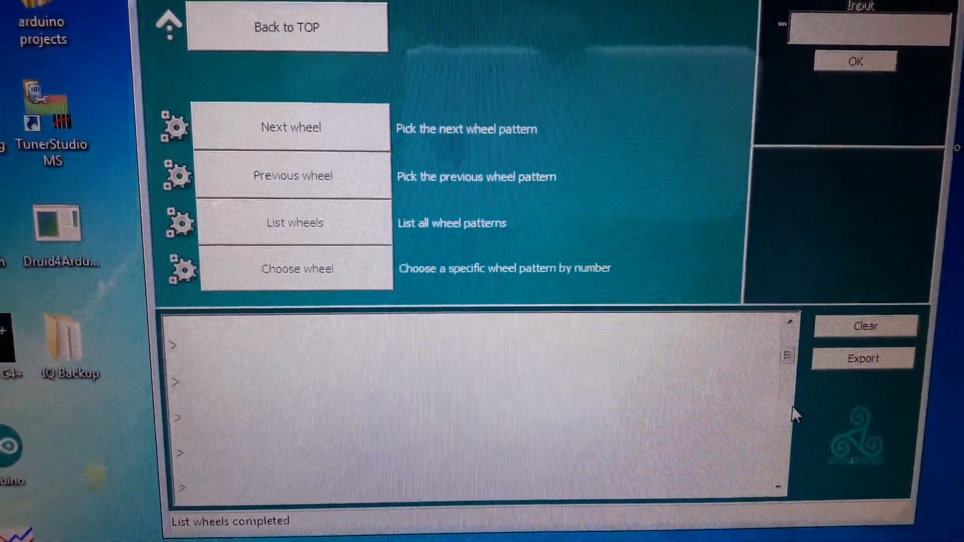
click(294, 223)
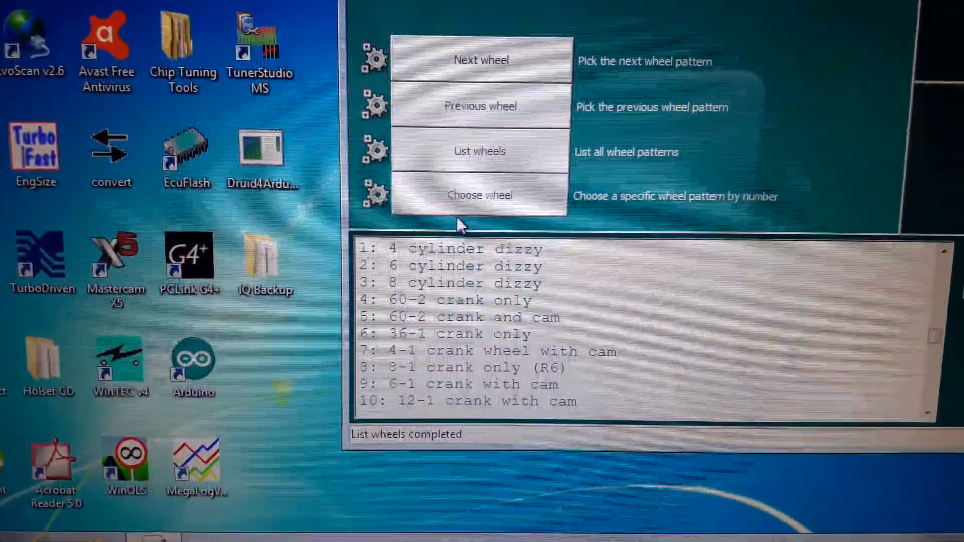
Choose wheel pattern 5, the 60-2 crank and cam, running fixed at 6000 RPM.
click(479, 195)
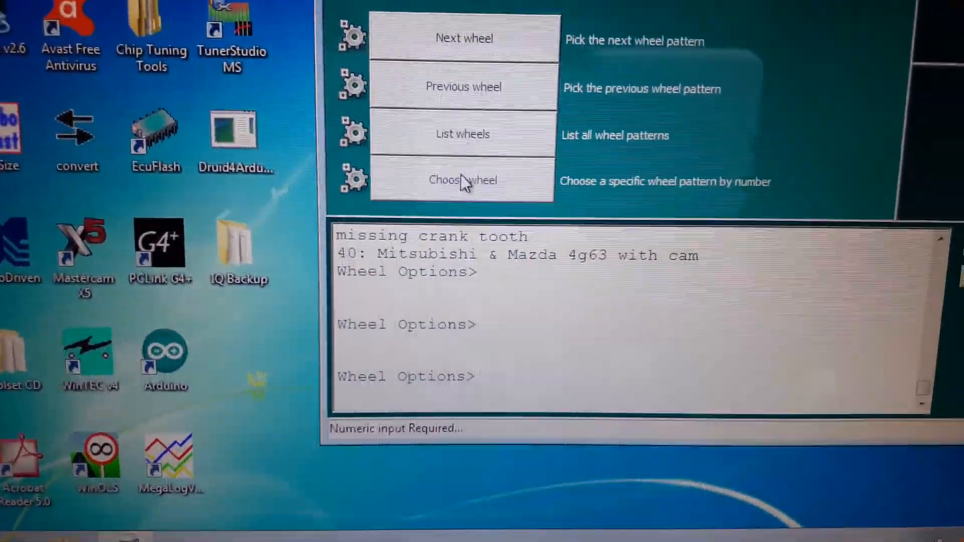
click(462, 180)
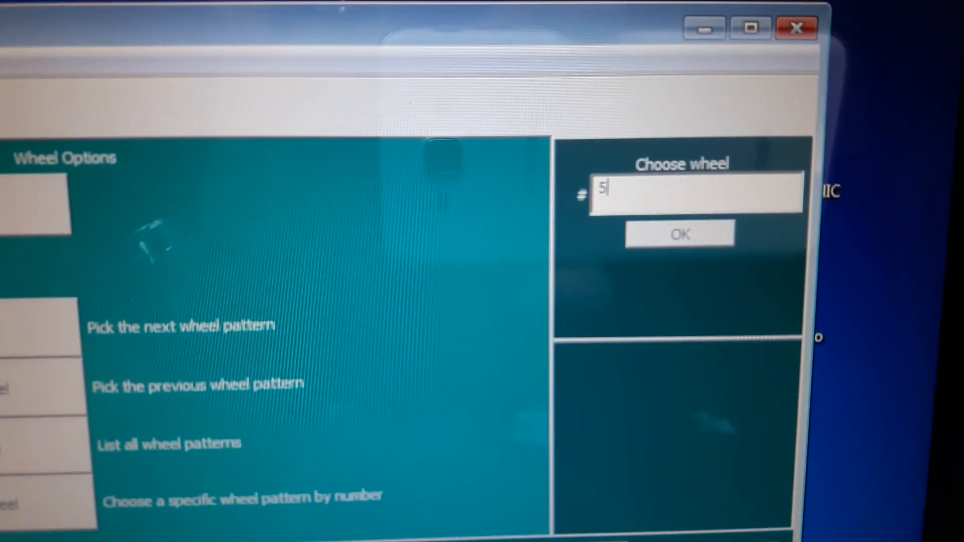
click(680, 235)
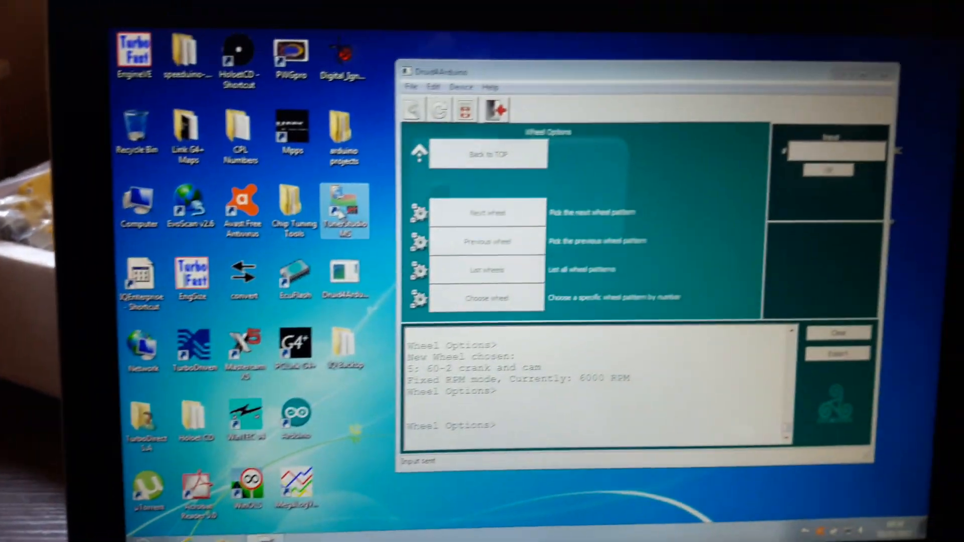
Launch TunerStudio MS and load the recent Speeduino March firmware 2017 project.
double_click(345, 209)
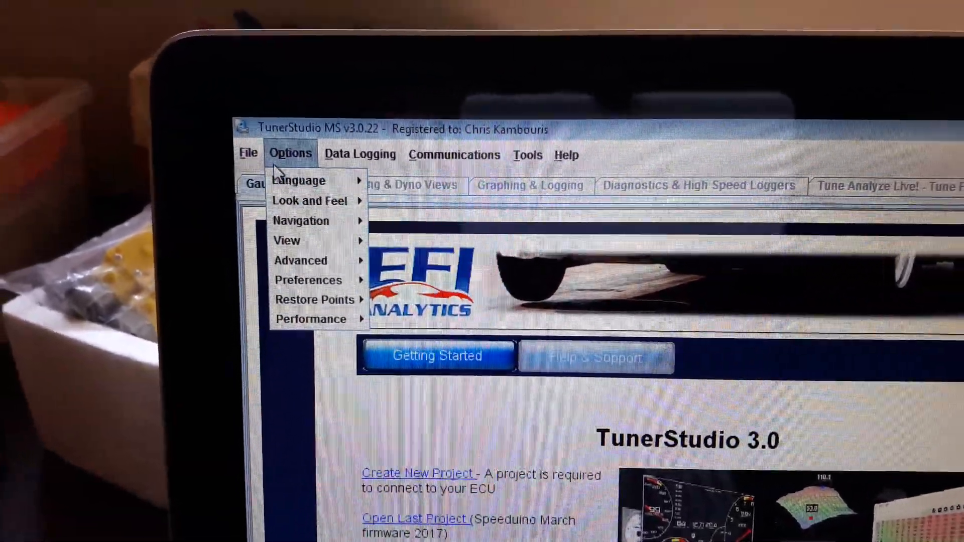
click(212, 198)
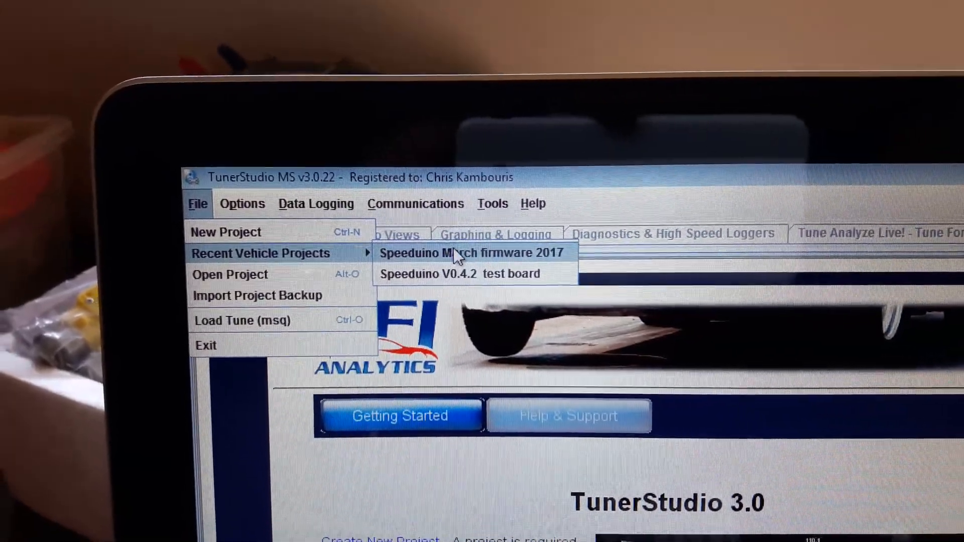
click(471, 253)
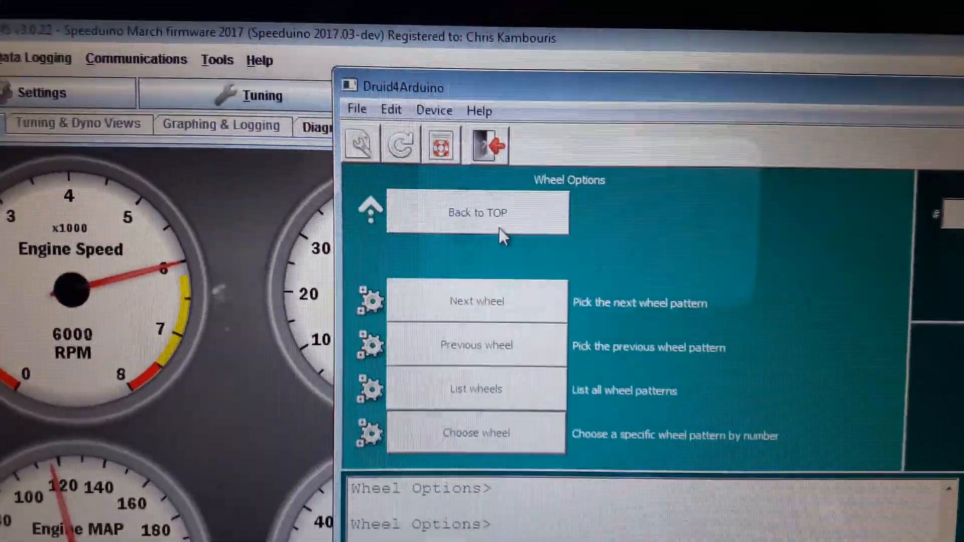
Return to the main functions and enter swept RPM 850,6500,15 without confirming.
click(478, 213)
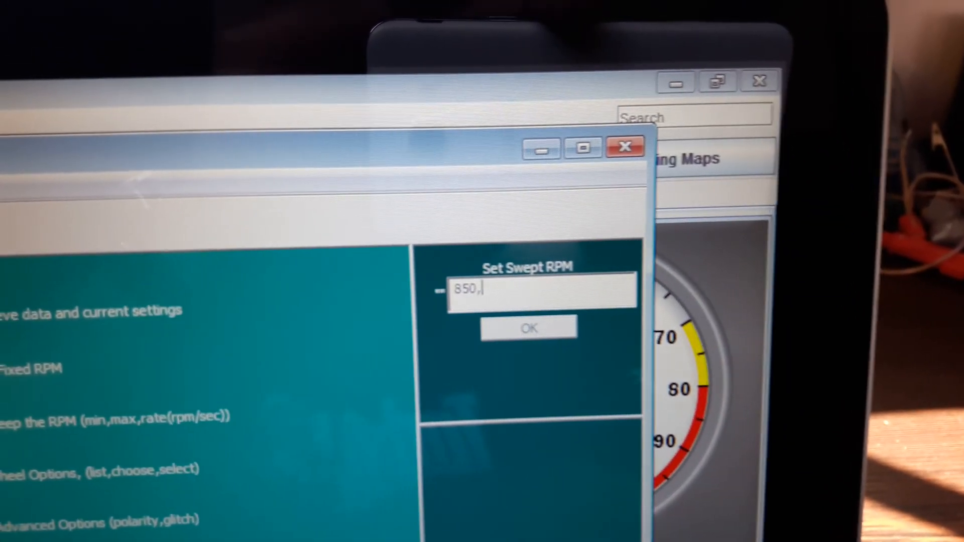
text(6500)
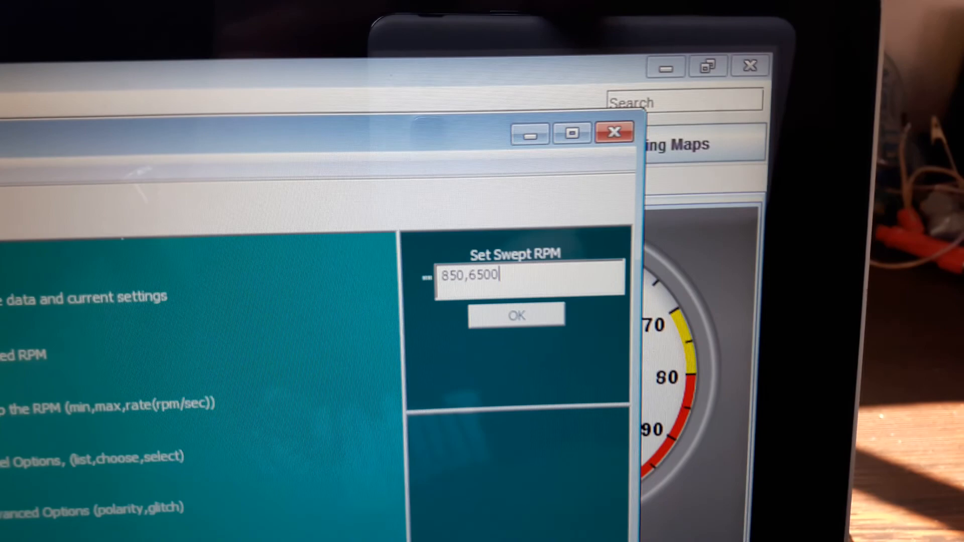
text(,15)
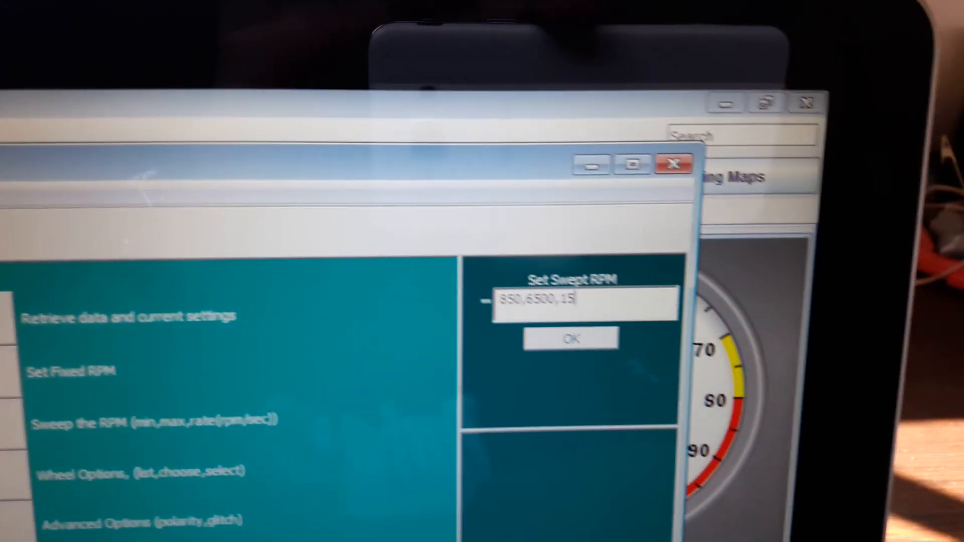